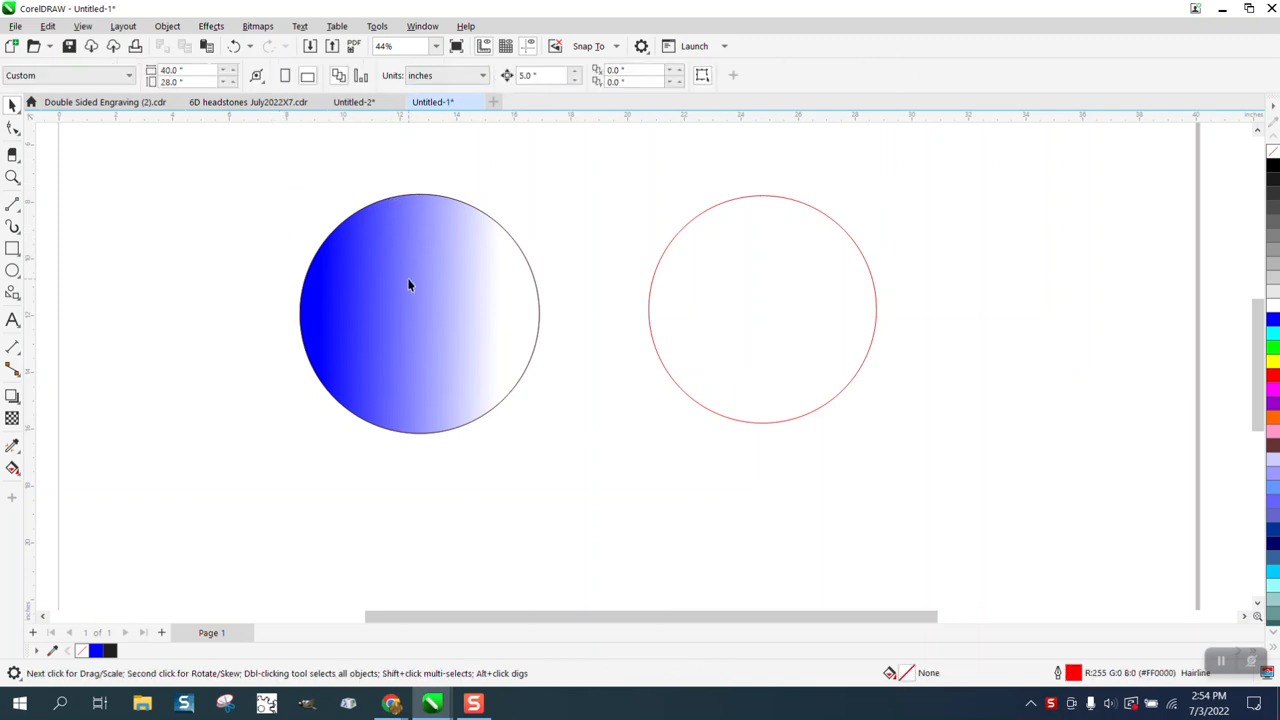
Use the Attributes Eyedropper to transfer the blue gradient circle's fill and outline to the right circle
click(408, 286)
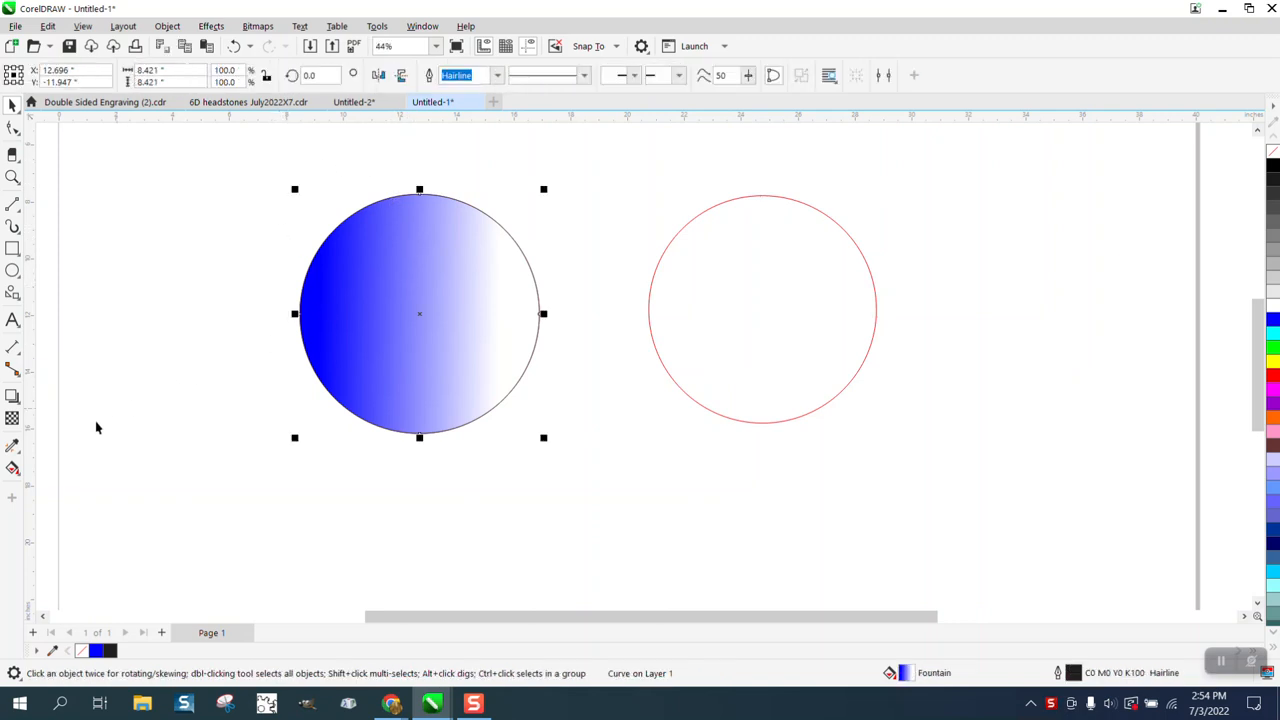
mouse_move(13, 447)
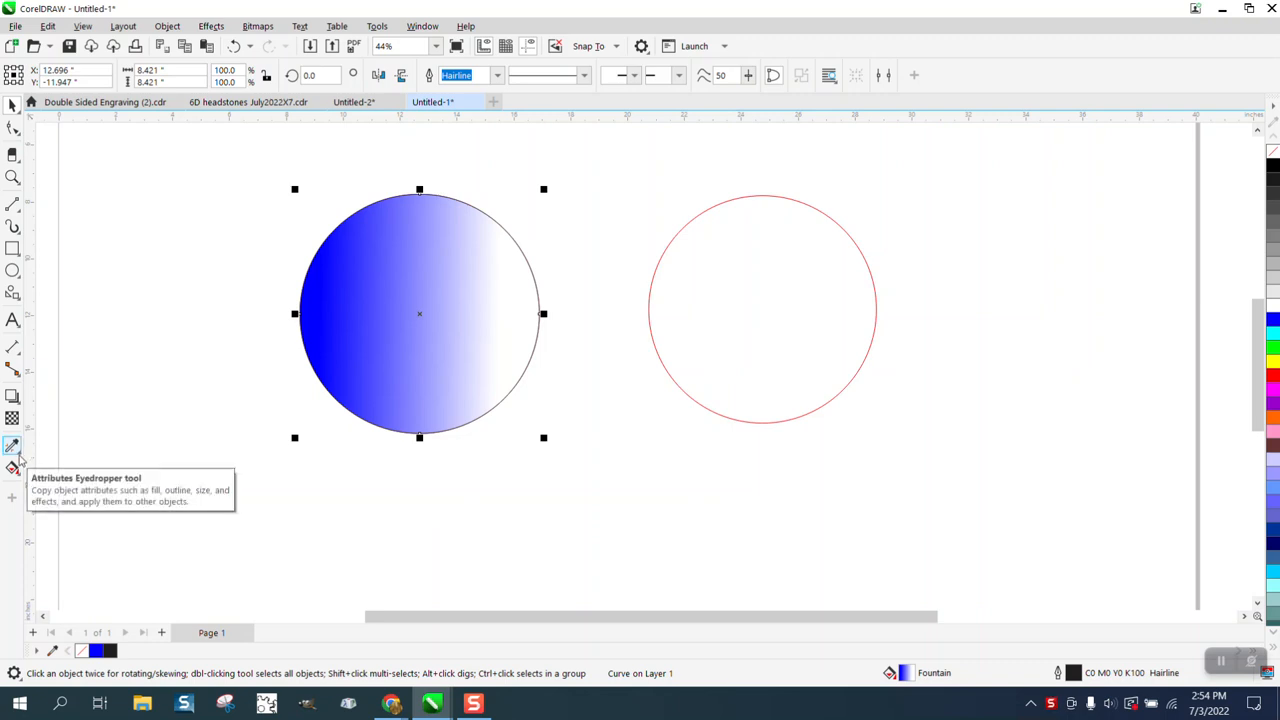
click(13, 446)
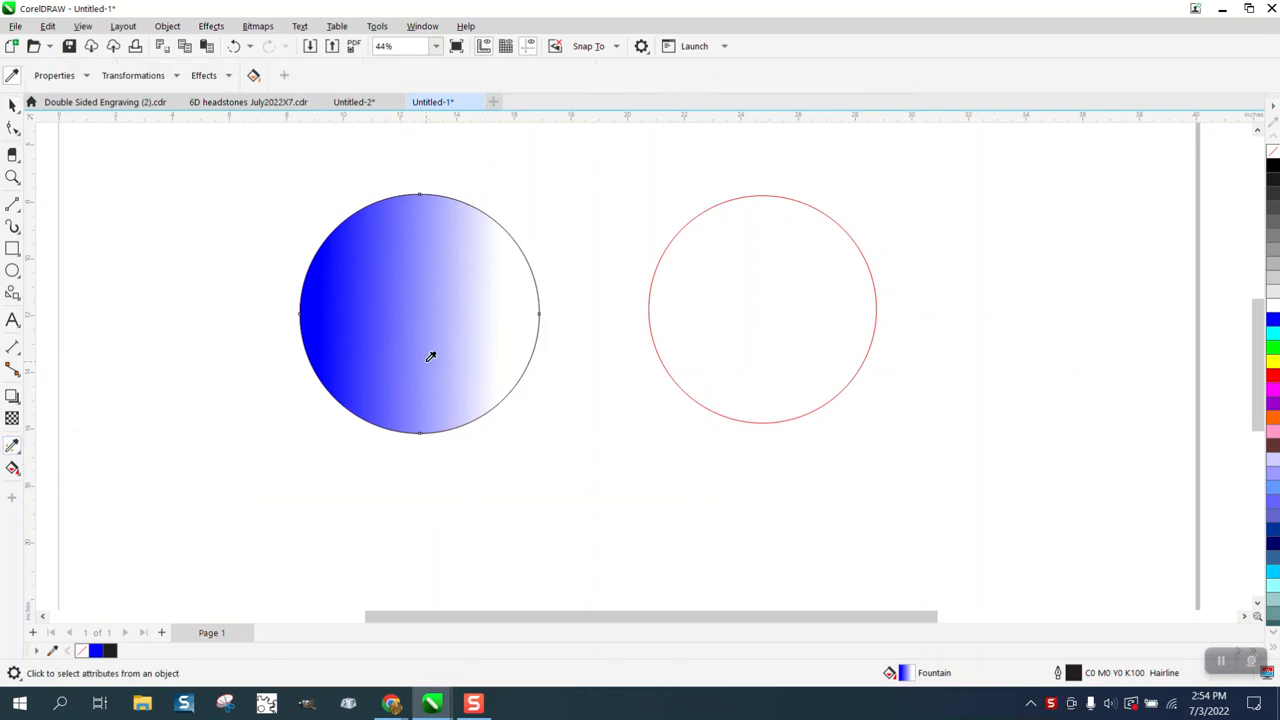
click(762, 308)
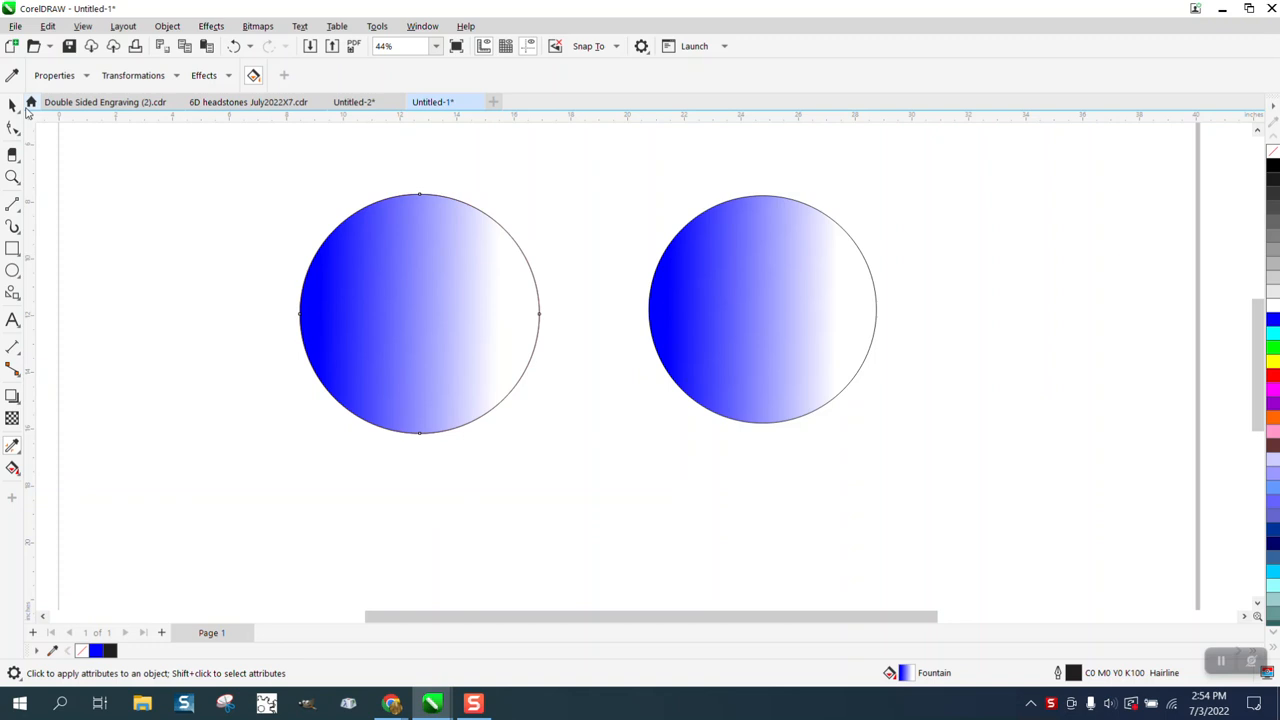
click(419, 314)
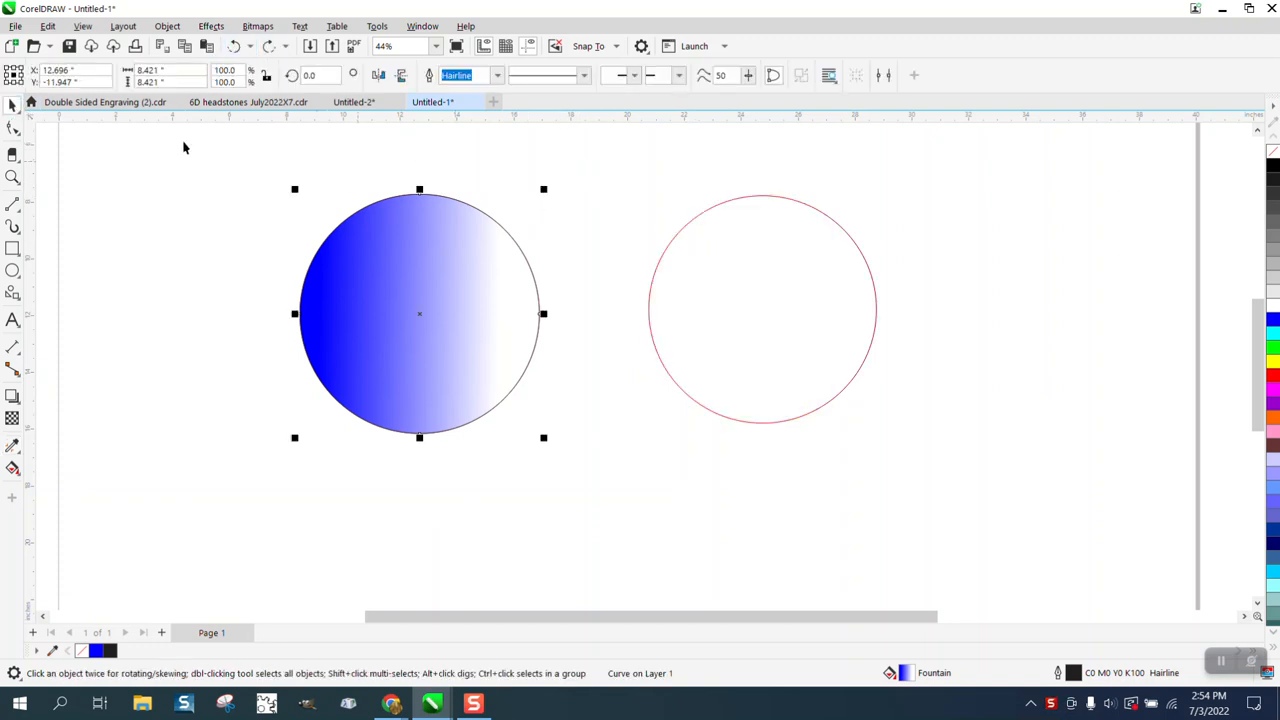
Try Edit > Copy Properties From on the right red-outlined circle and cancel the choices
click(47, 26)
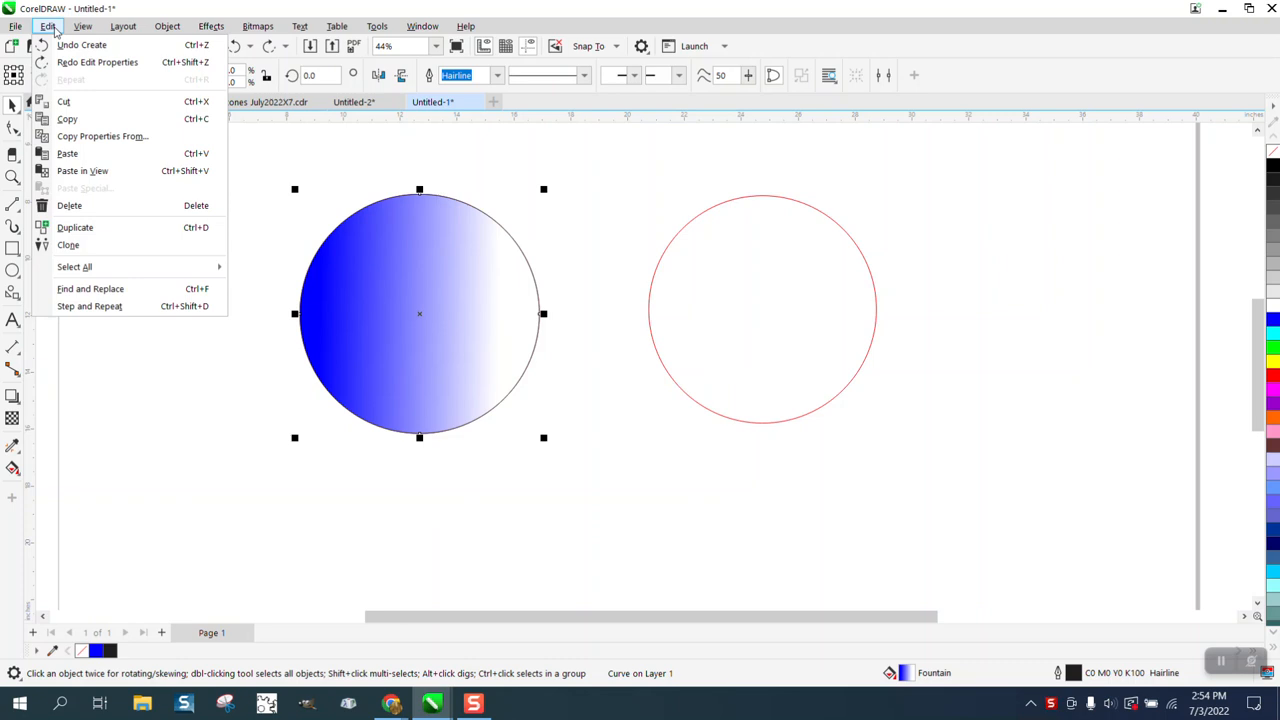
mouse_move(103, 136)
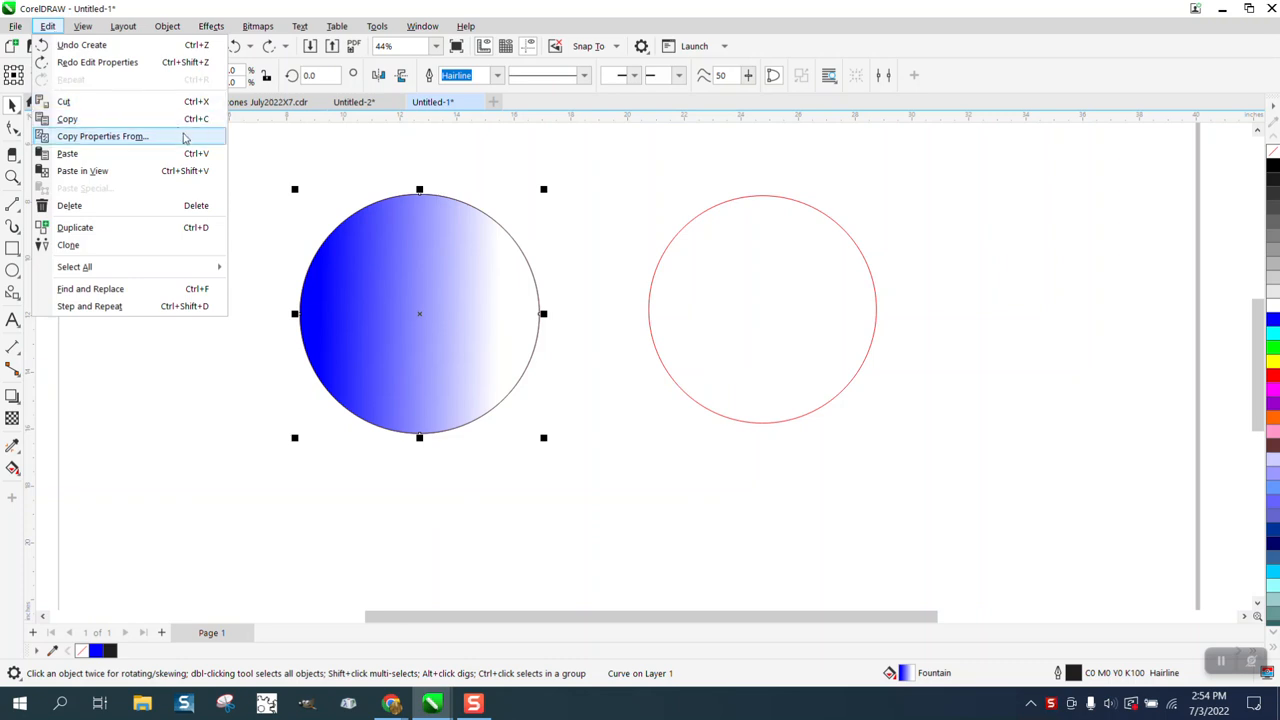
mouse_move(147, 142)
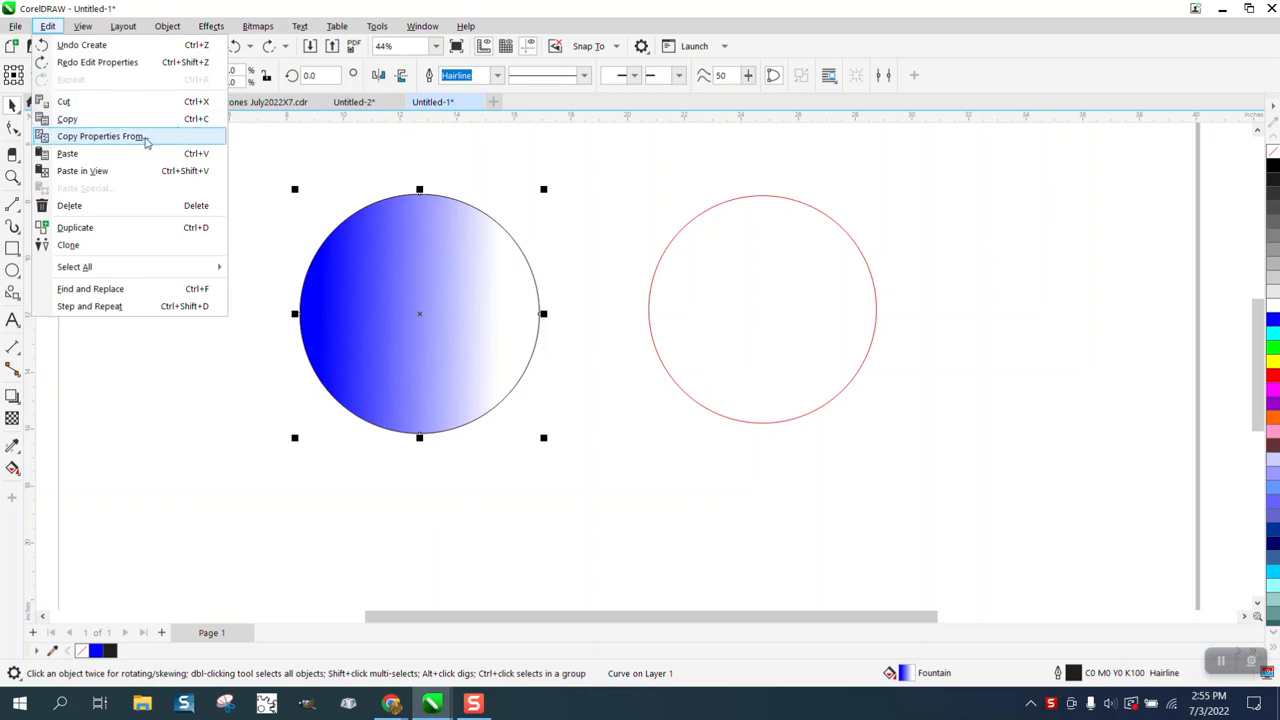
click(99, 135)
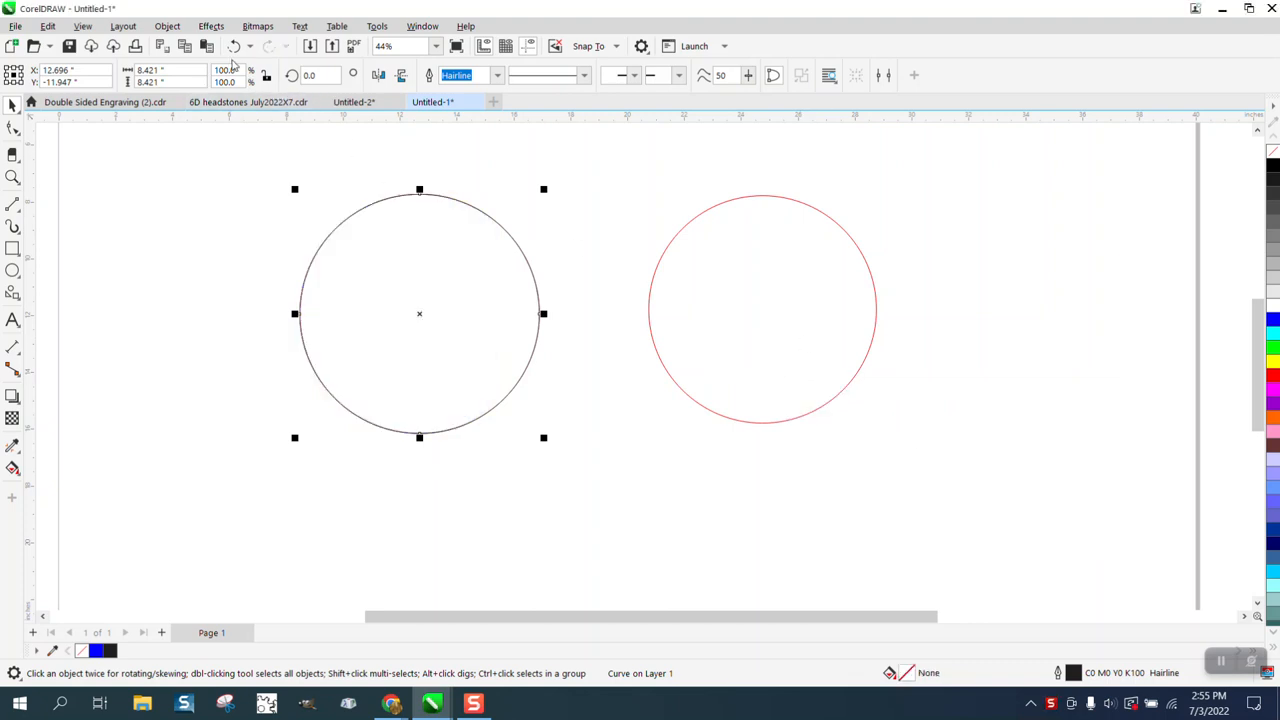
click(762, 308)
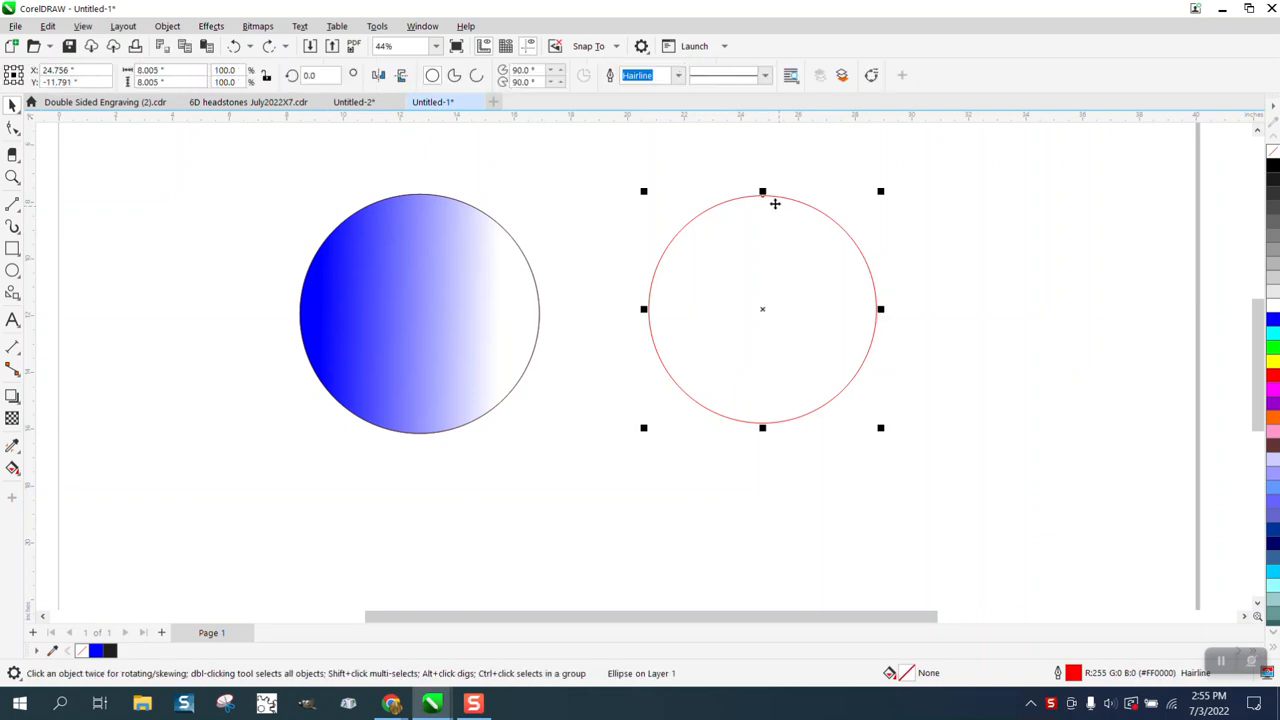
click(47, 26)
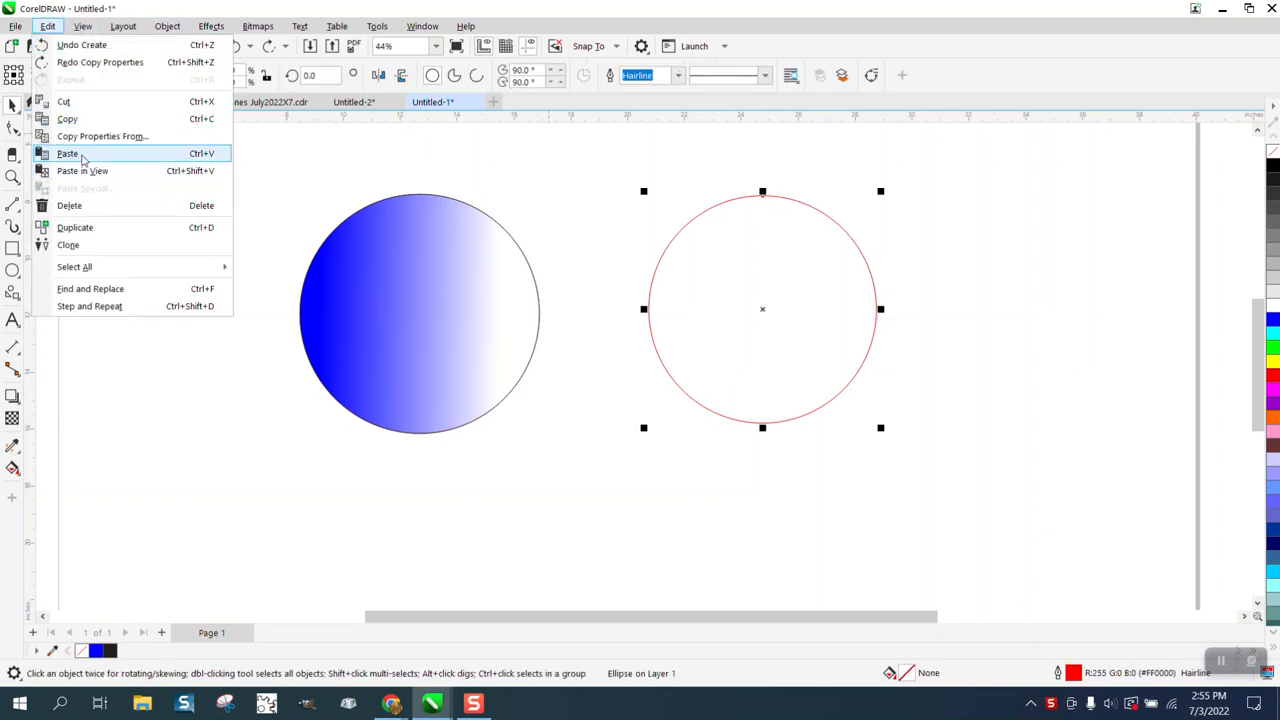
click(102, 135)
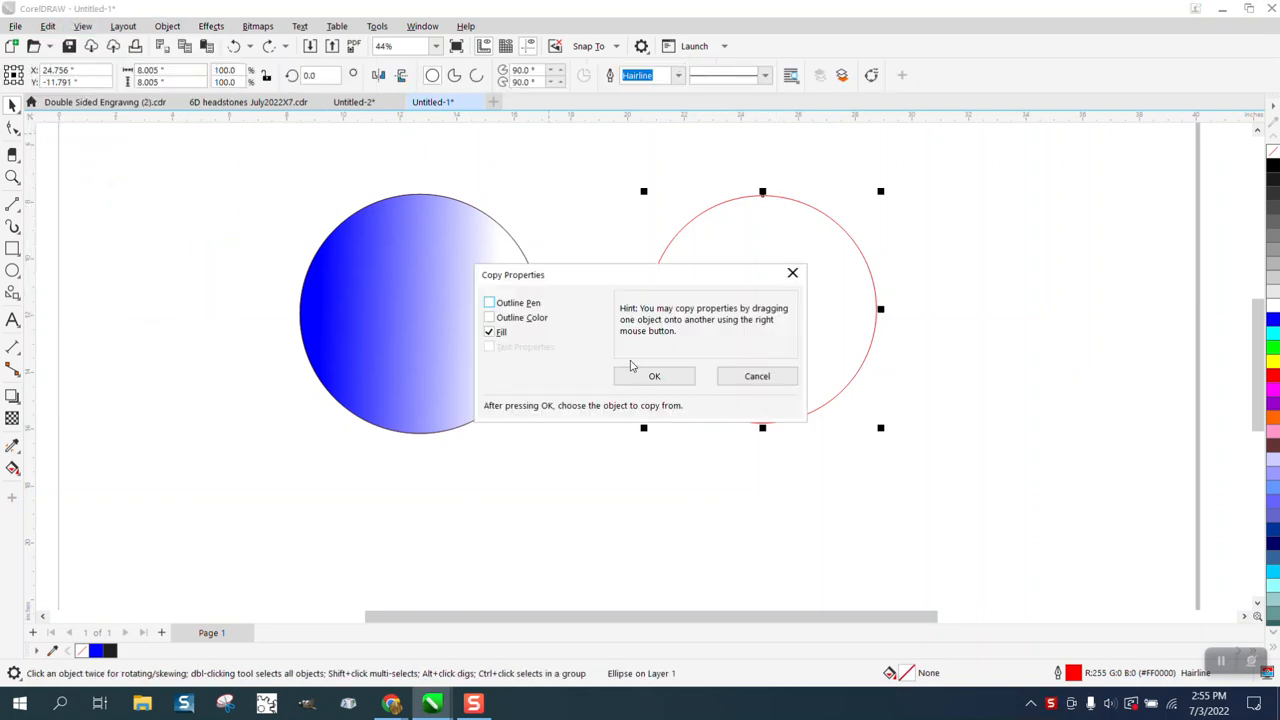
click(654, 375)
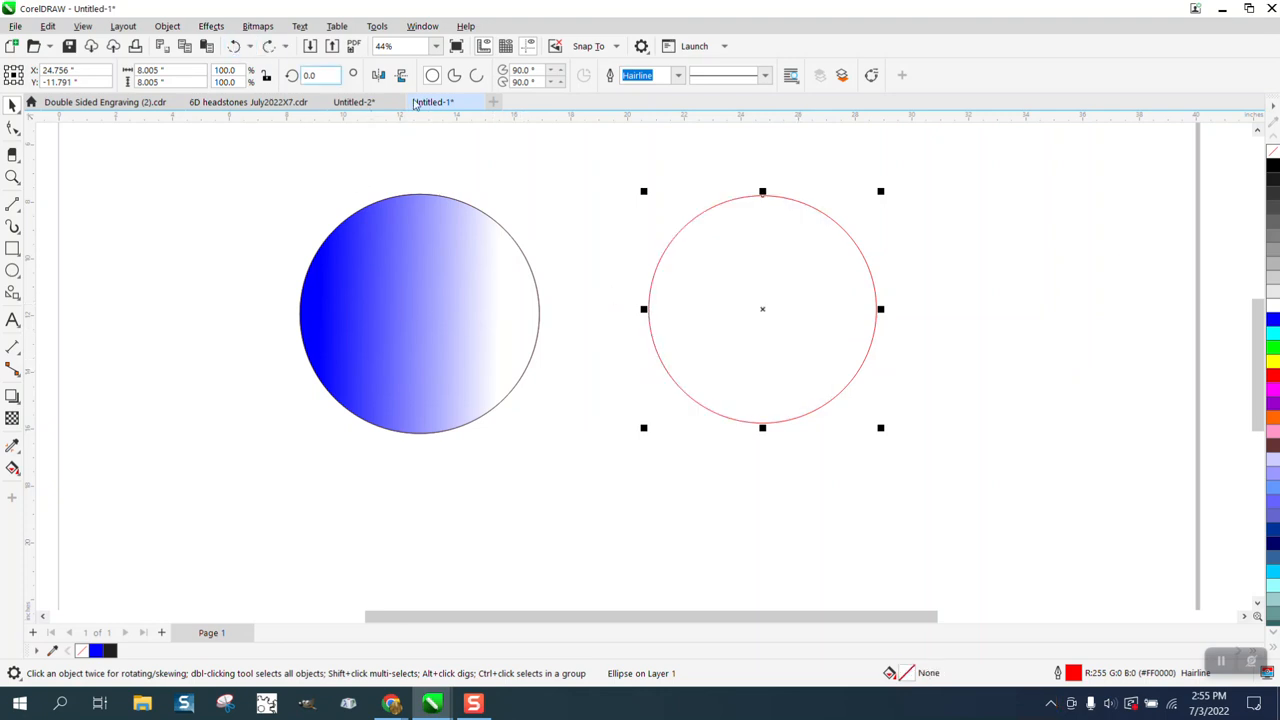
mouse_move(555, 218)
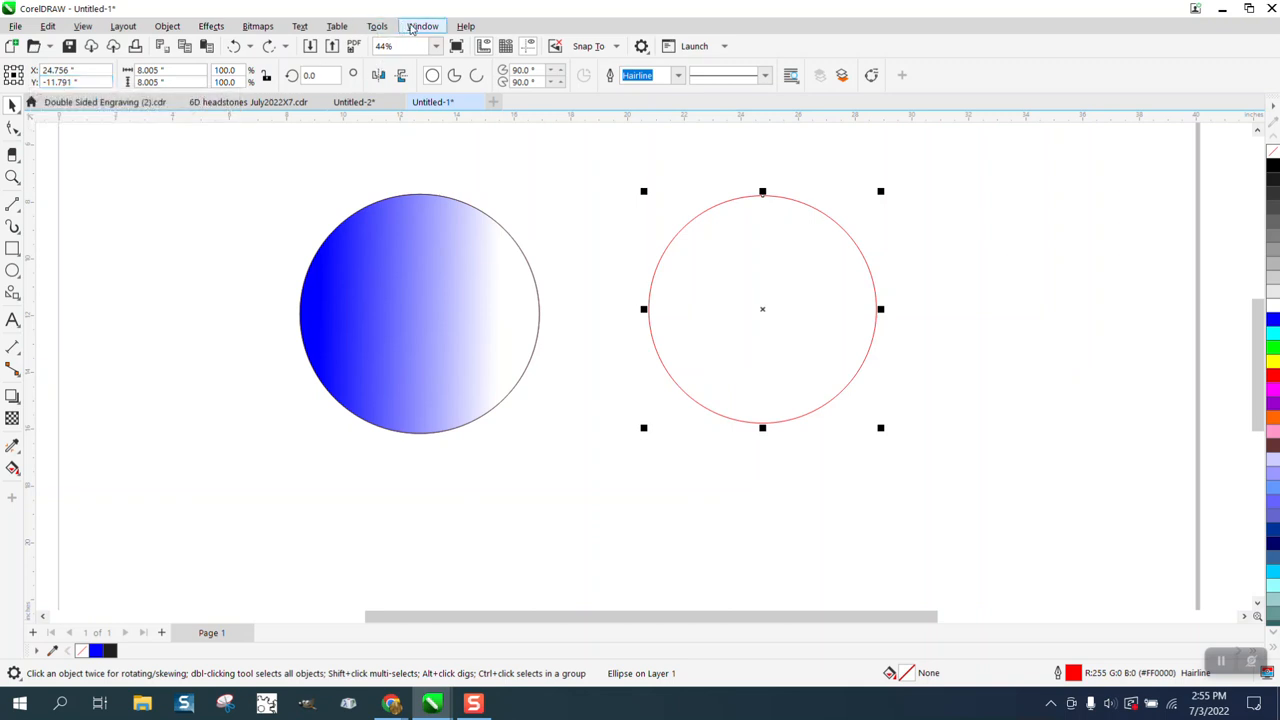
Locate the Copy Properties From command in the customization options by searching 'copy'
click(377, 26)
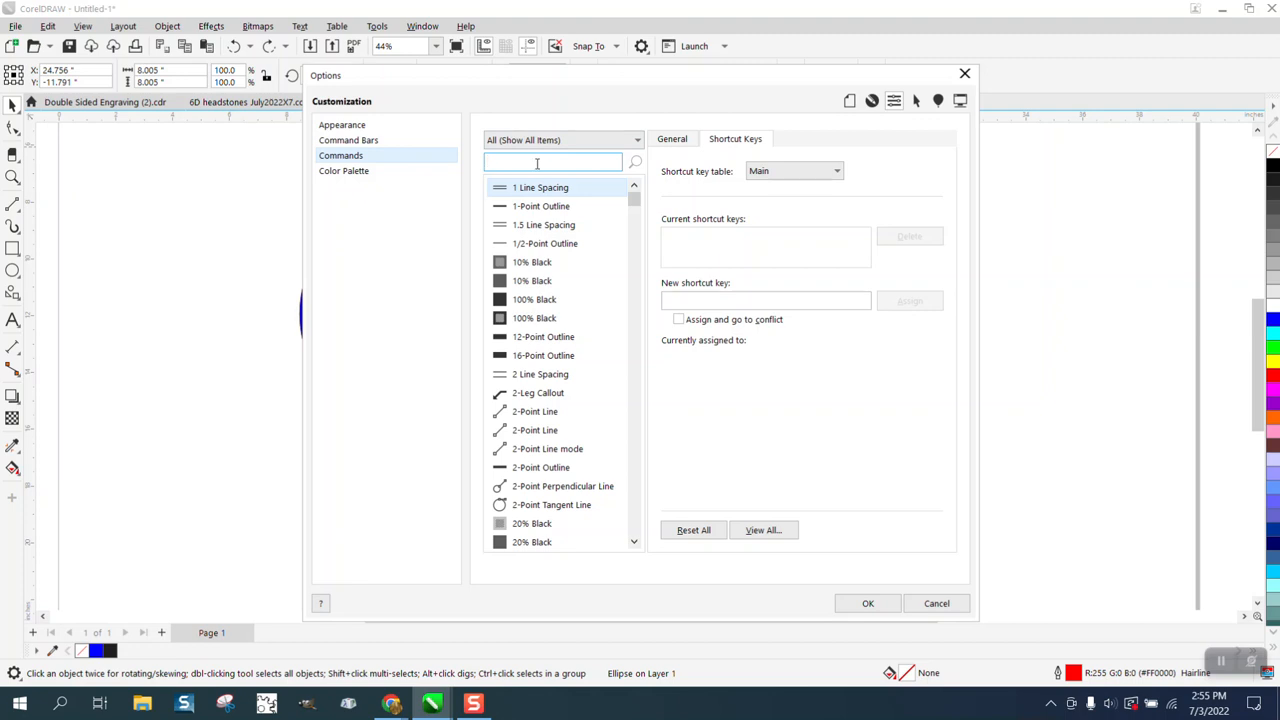
text(copy)
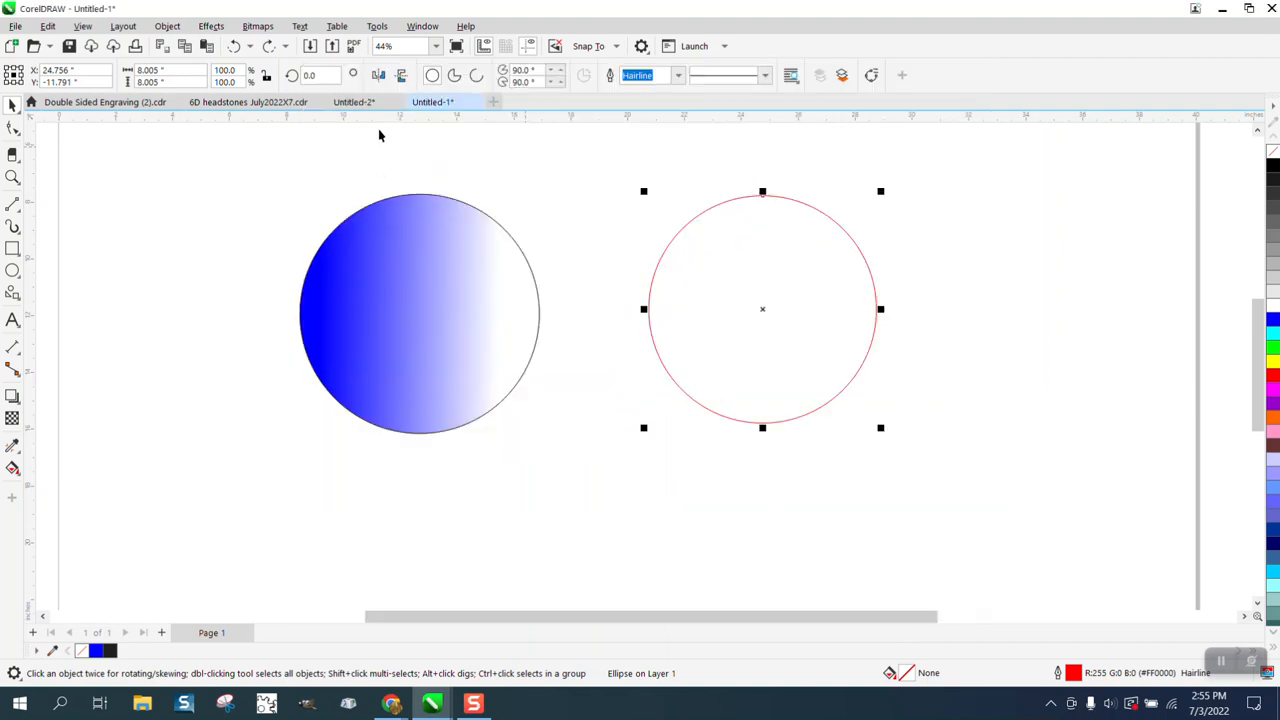
click(377, 26)
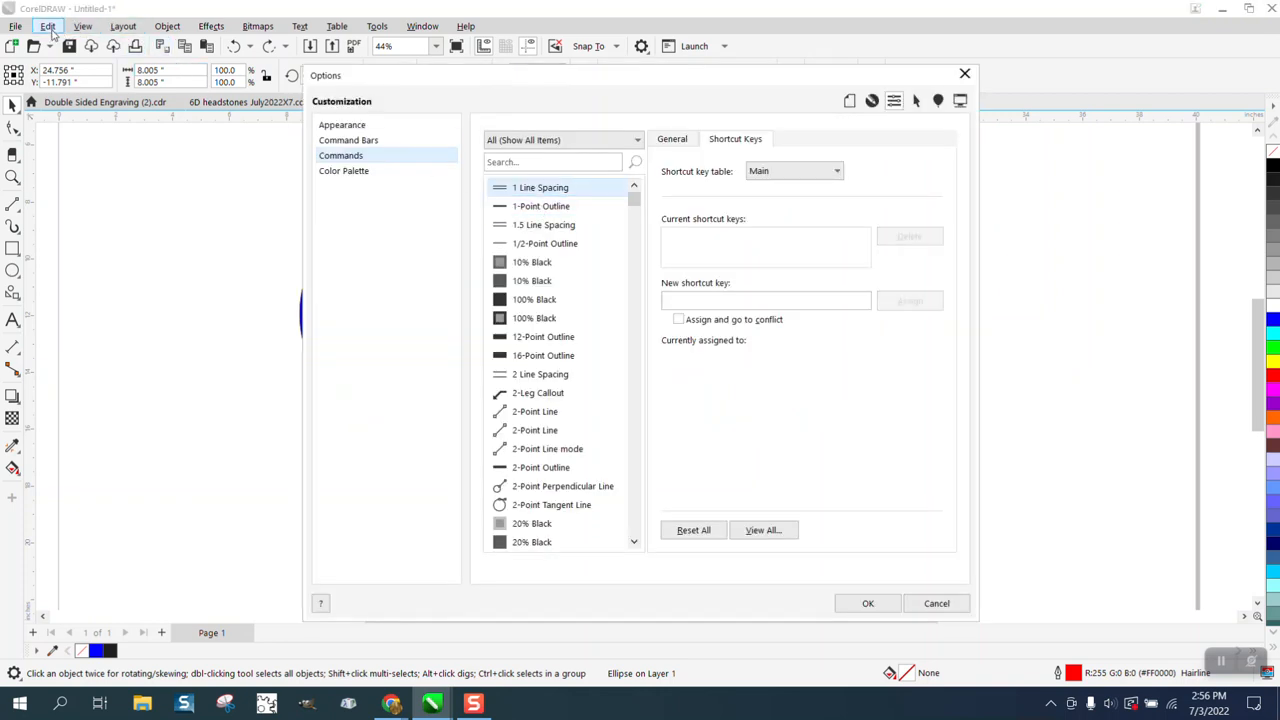
click(47, 26)
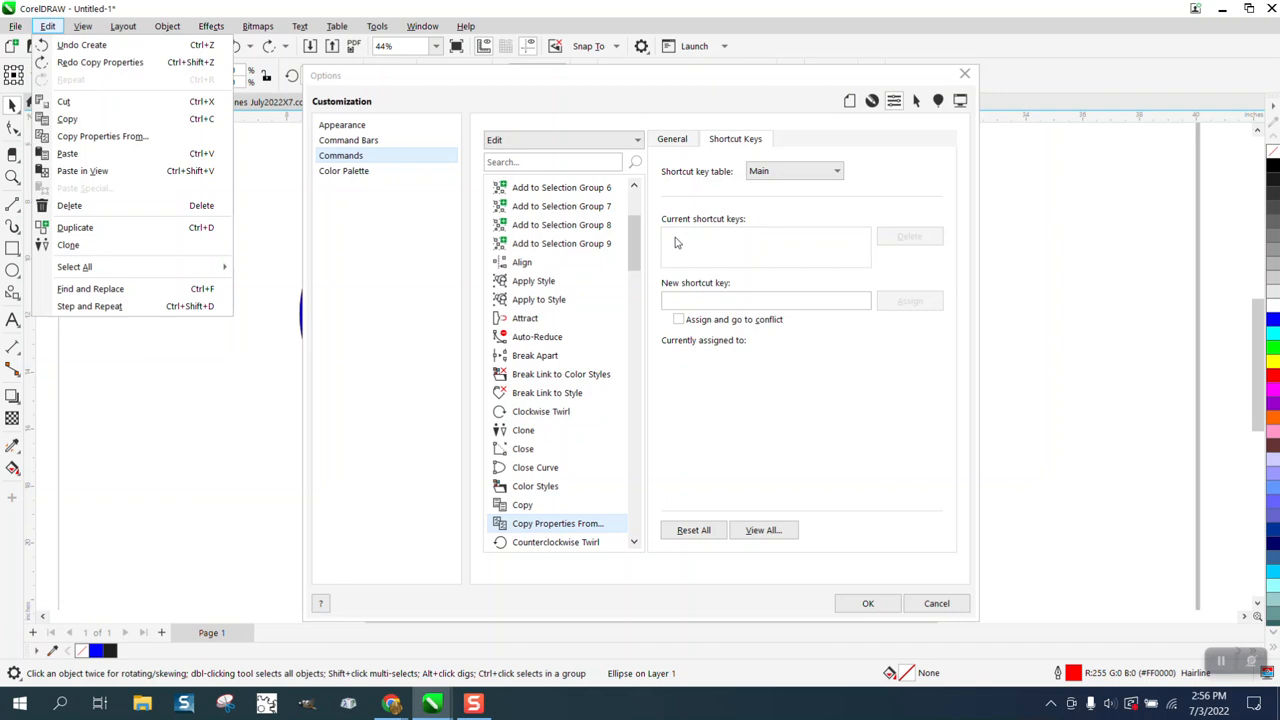
Assign Alt+C as the shortcut for Copy Properties From
click(765, 300)
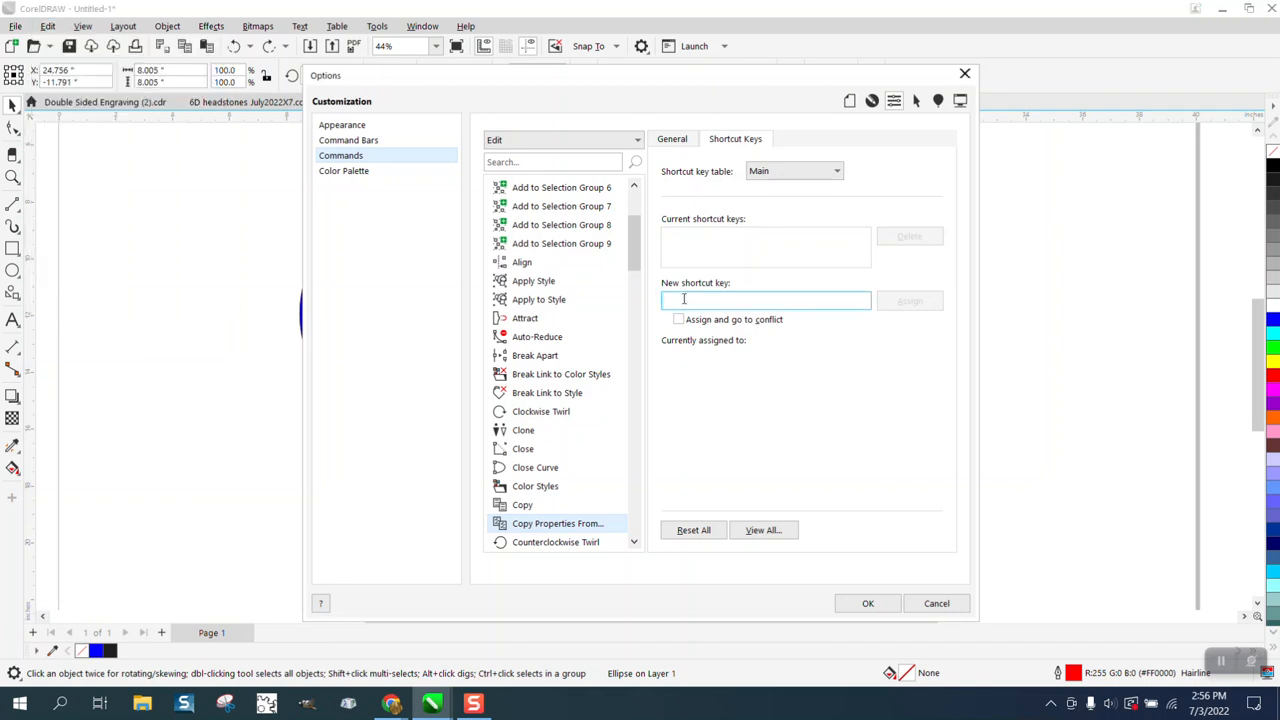
text(Alt+C)
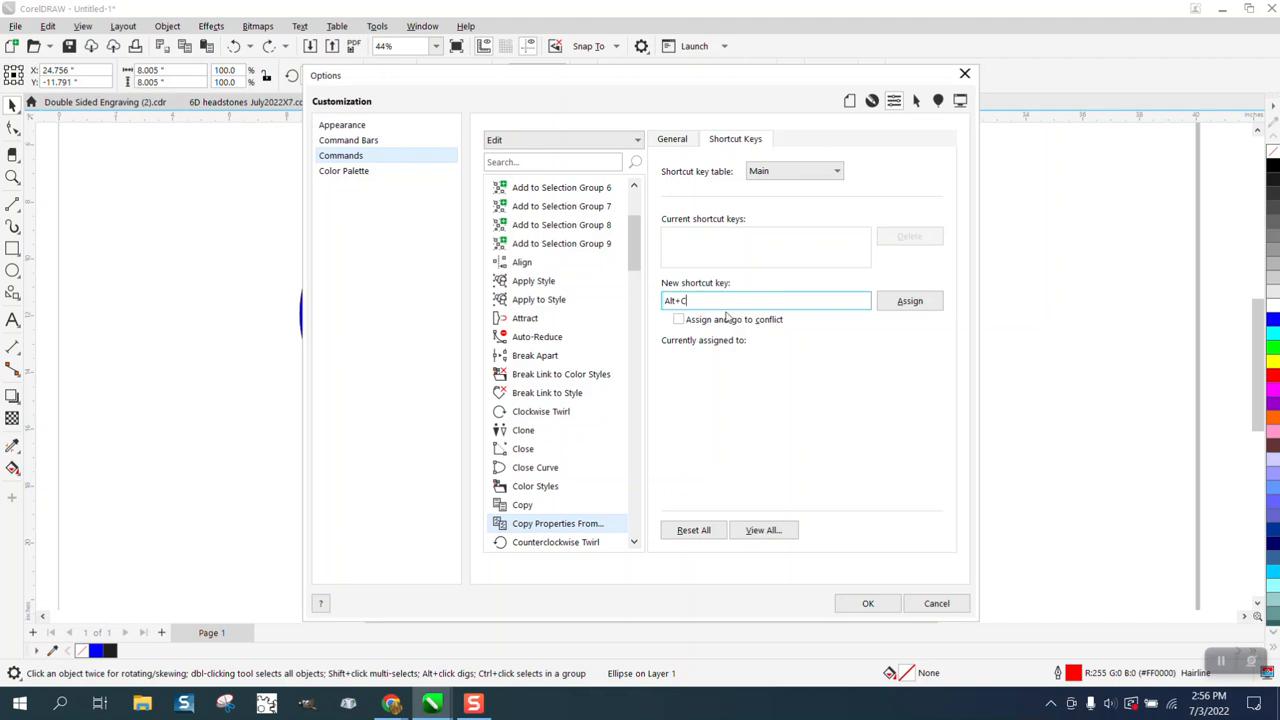
mouse_move(928, 330)
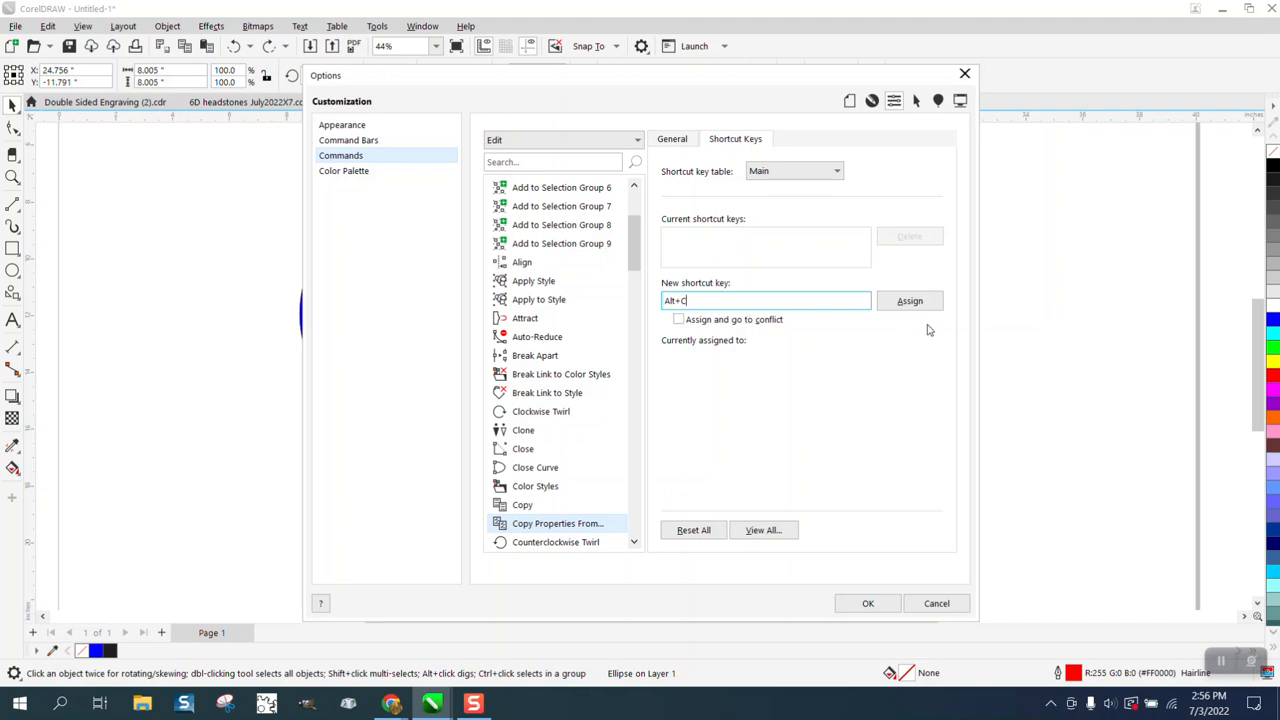
click(909, 300)
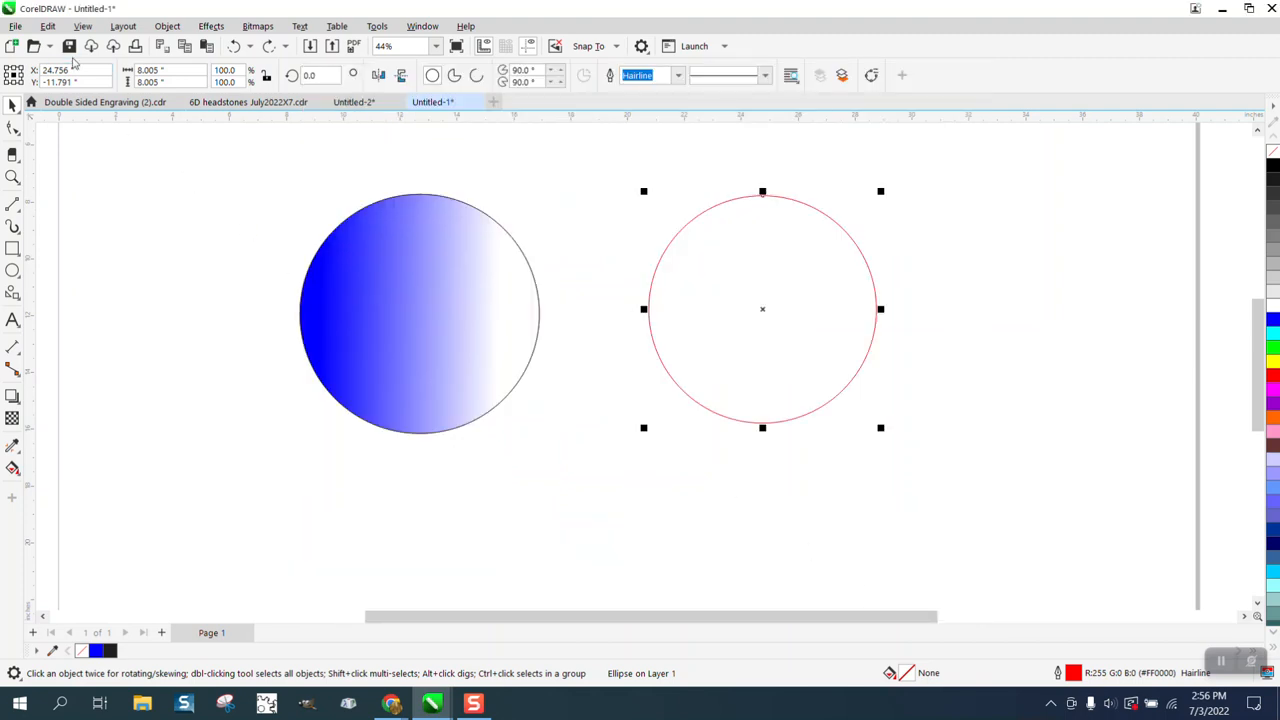
Copy the left circle's blue-to-white fountain fill onto the right circle via Copy Properties From
click(47, 26)
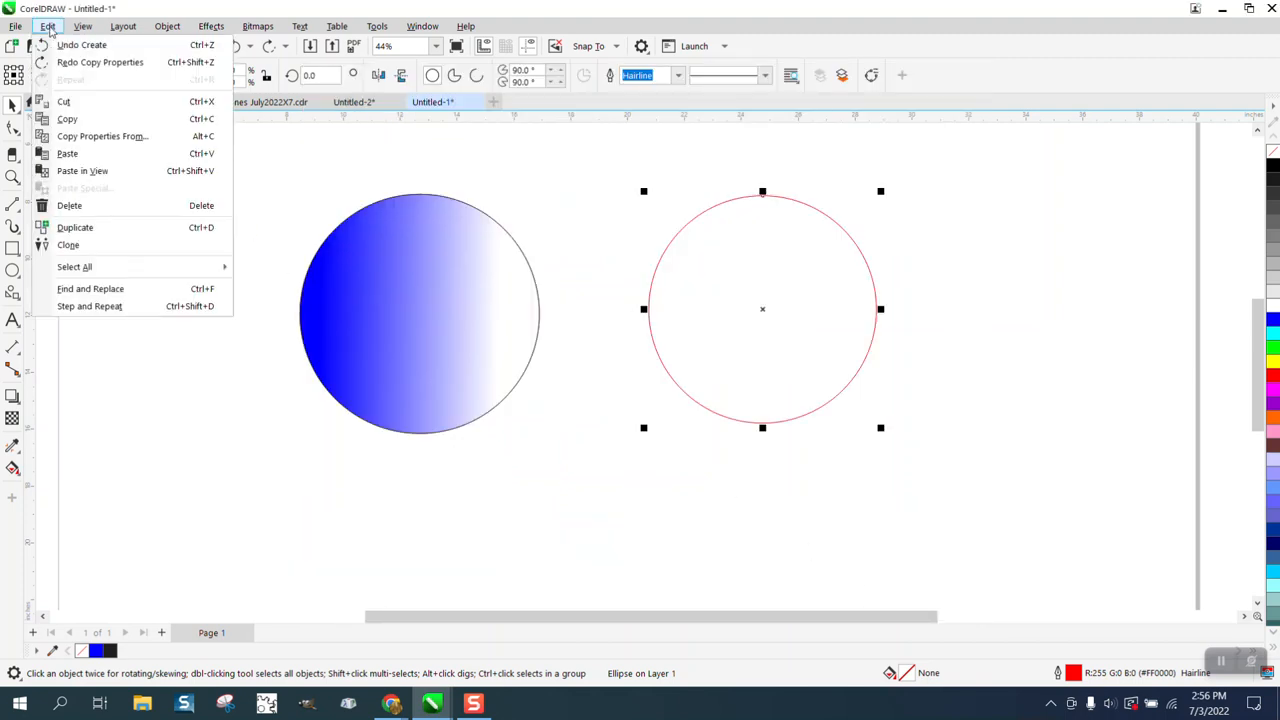
mouse_move(100, 136)
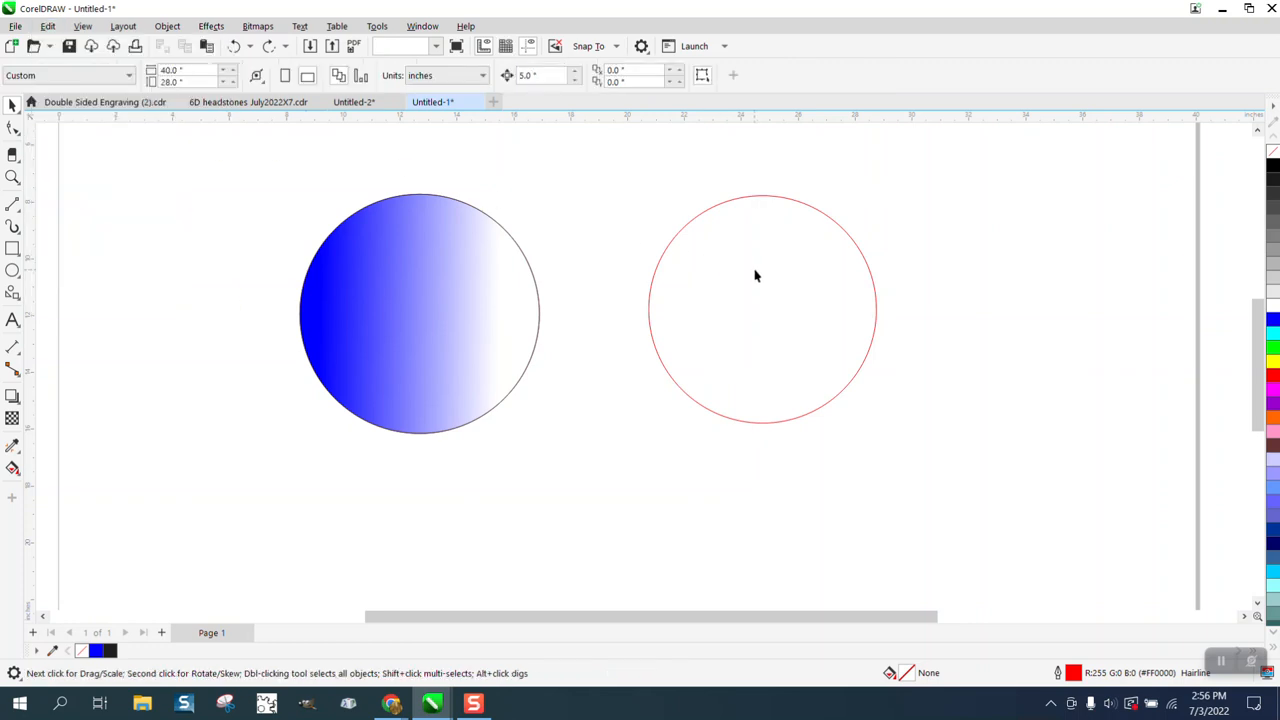
click(759, 270)
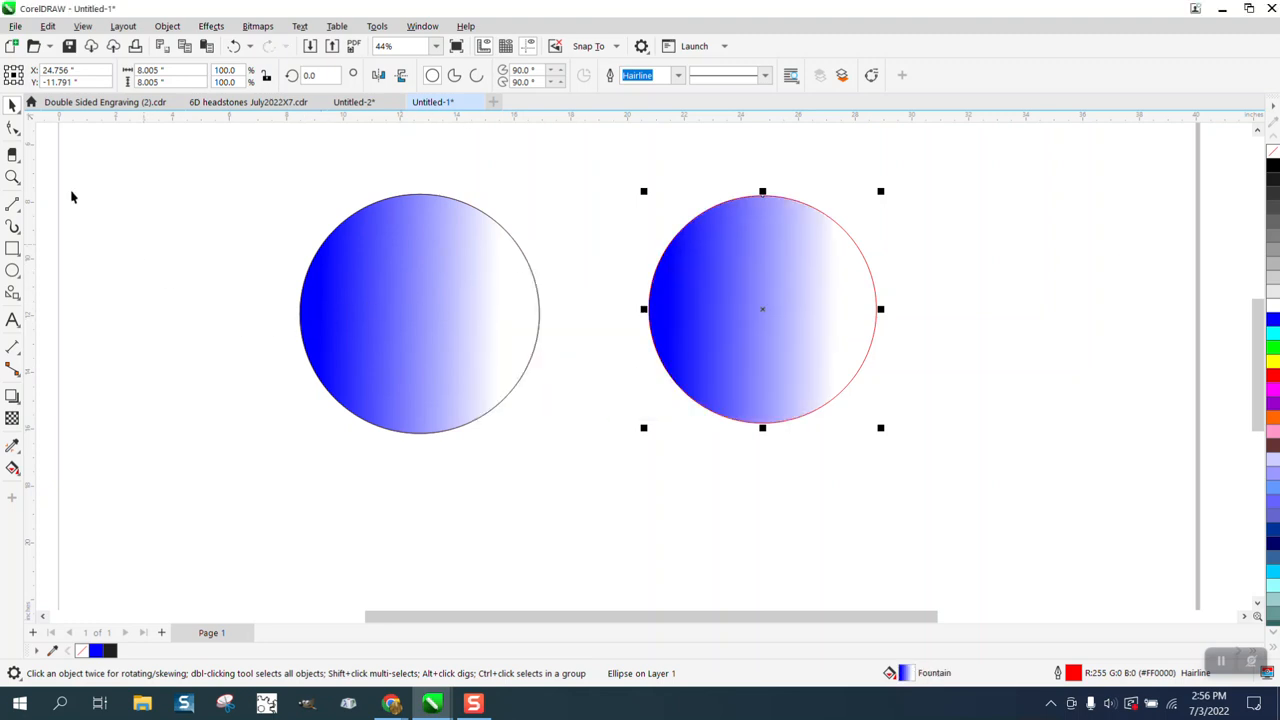
mouse_move(369, 189)
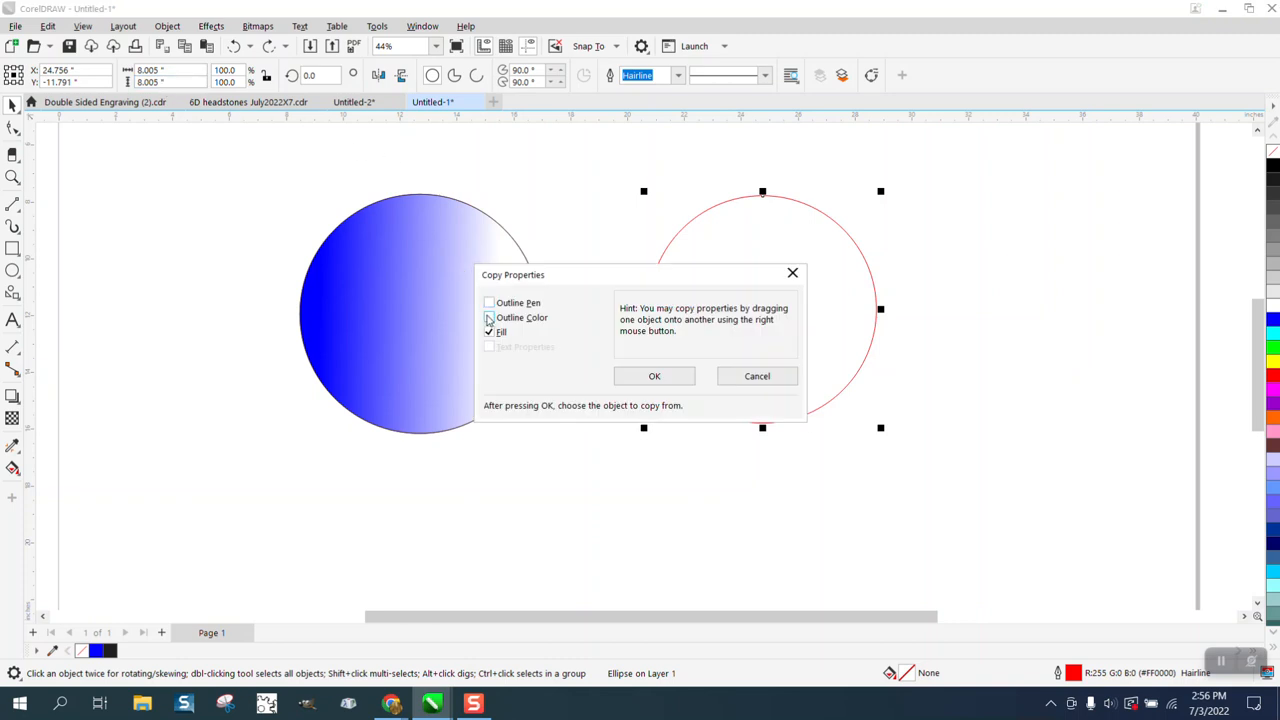
Copy outline pen, outline colour and fill from the left circle so the right circle matches fully
click(489, 317)
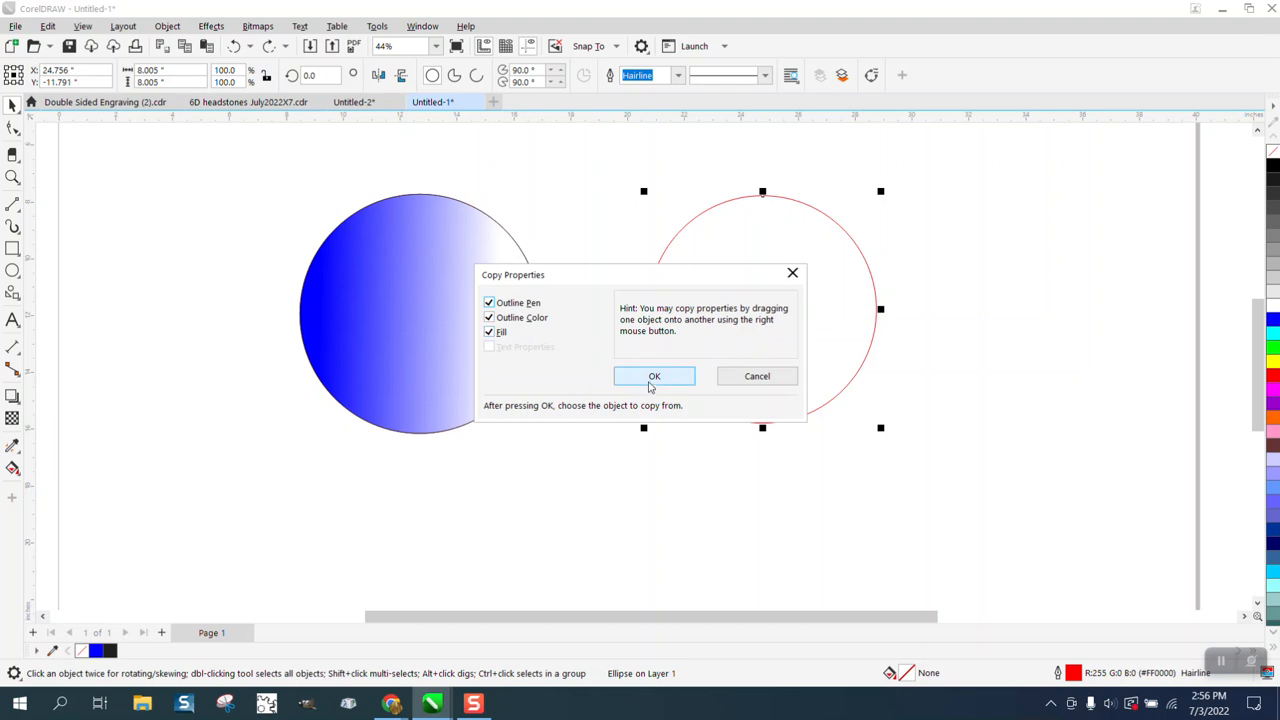
click(654, 376)
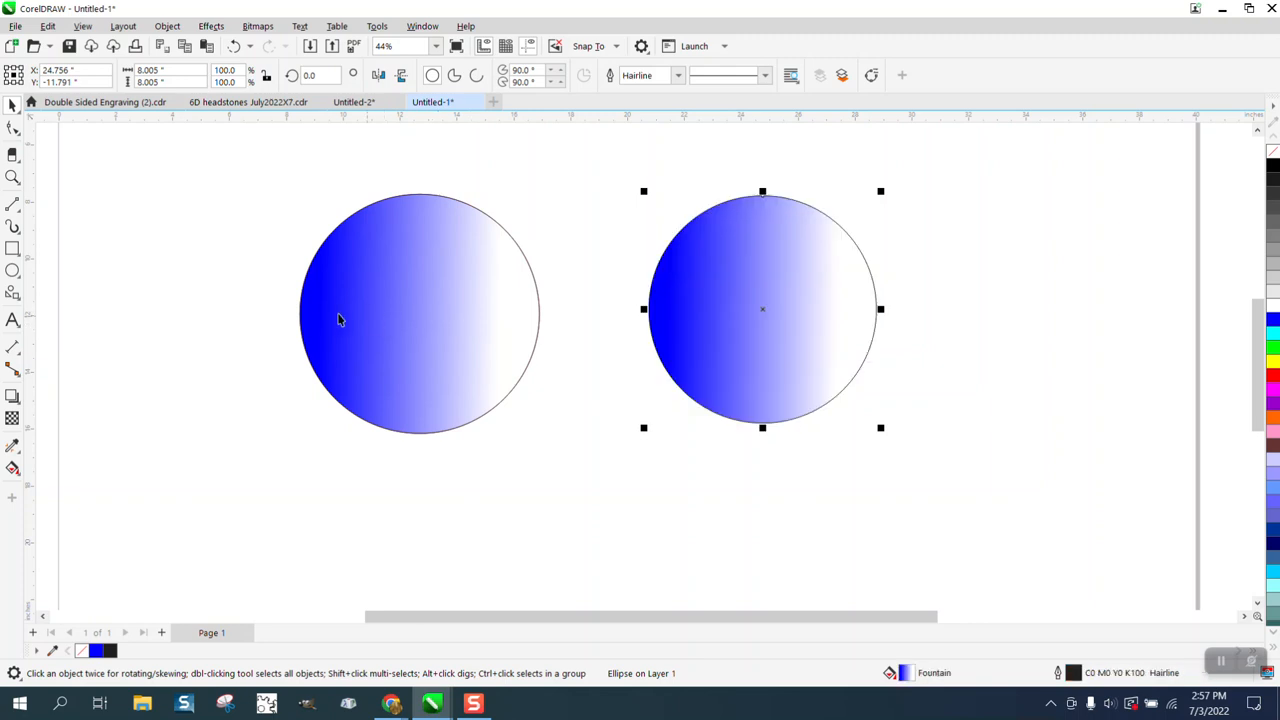
mouse_move(828, 214)
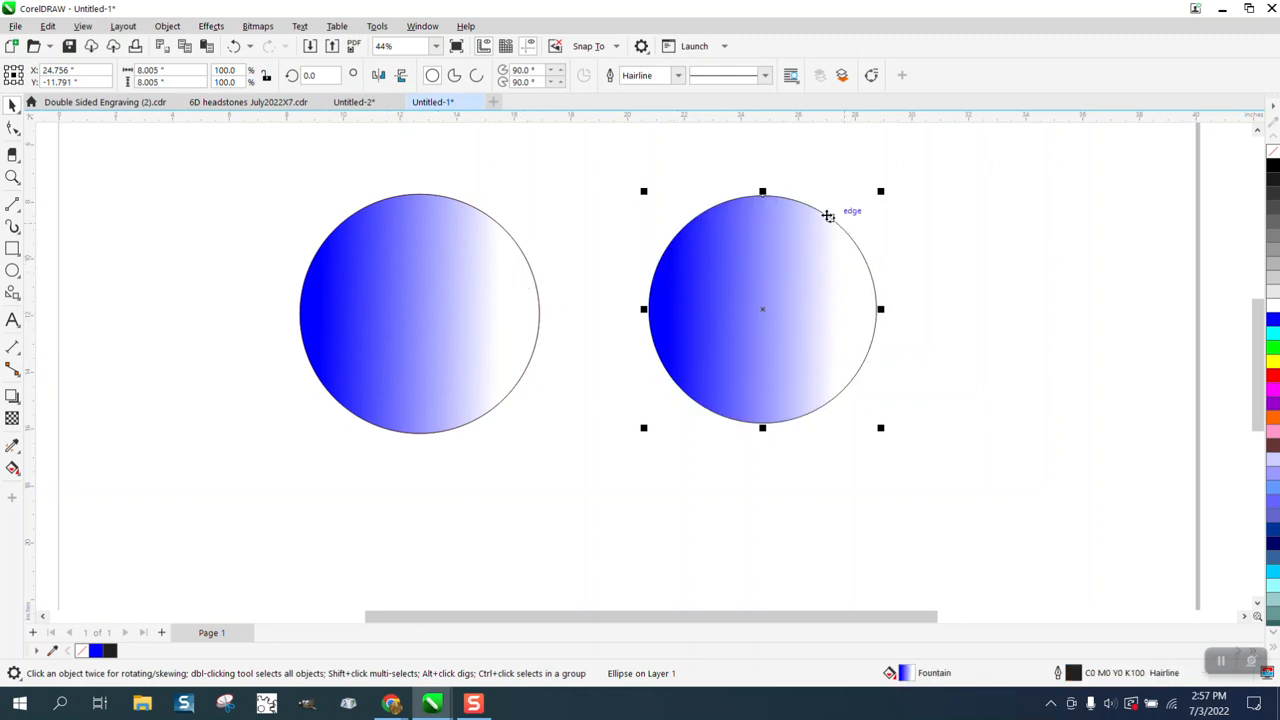
mouse_move(479, 255)
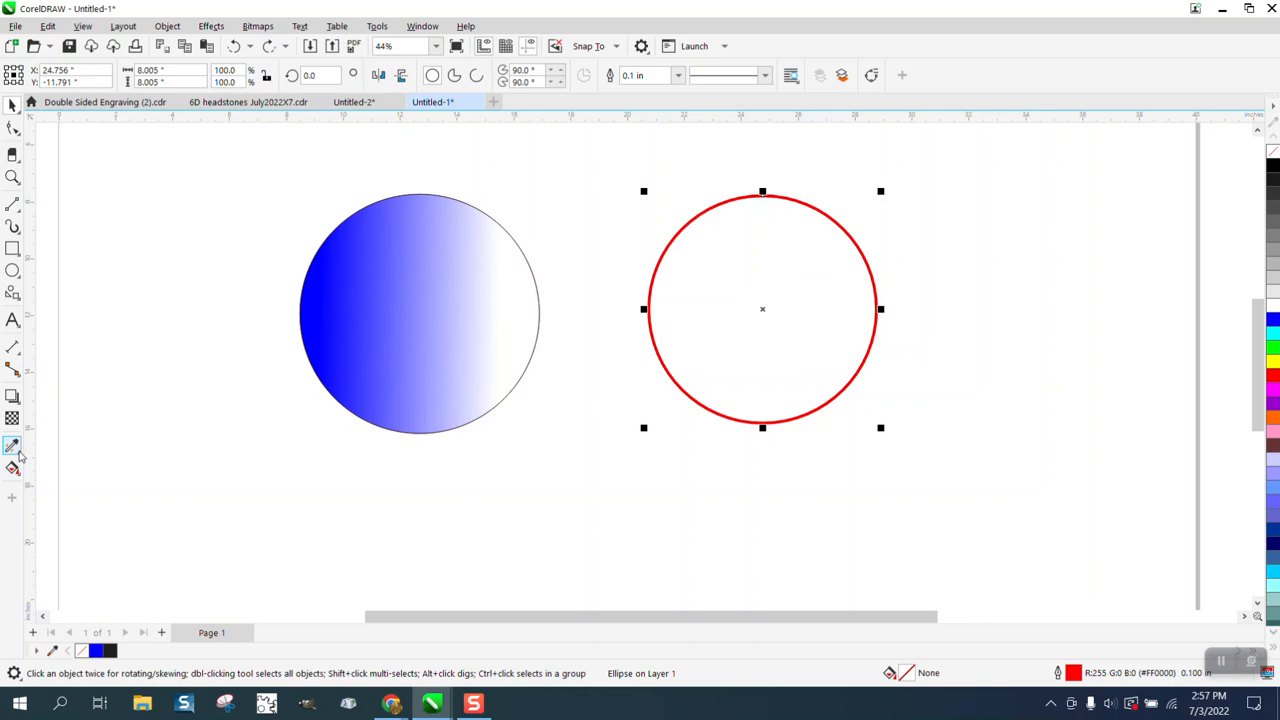
Sample the left circle's gradient fill and hairline with the Attributes Eyedropper and apply it to the right circle
click(13, 446)
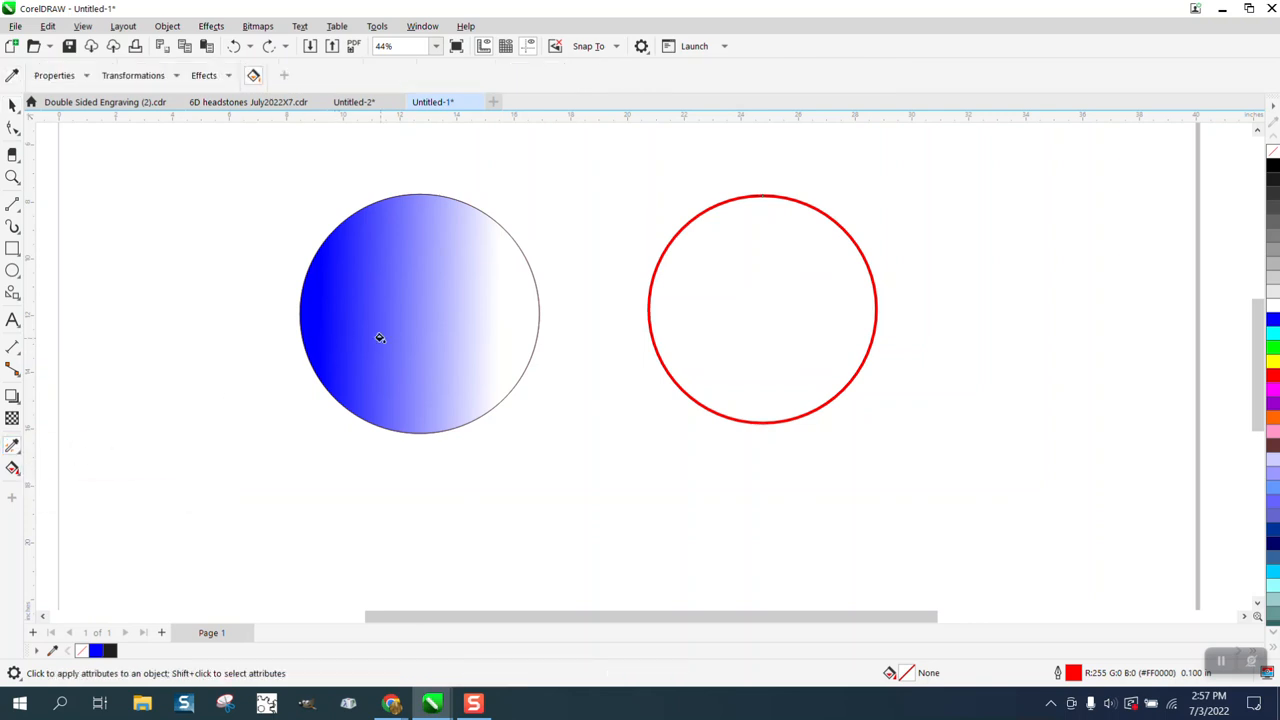
click(760, 307)
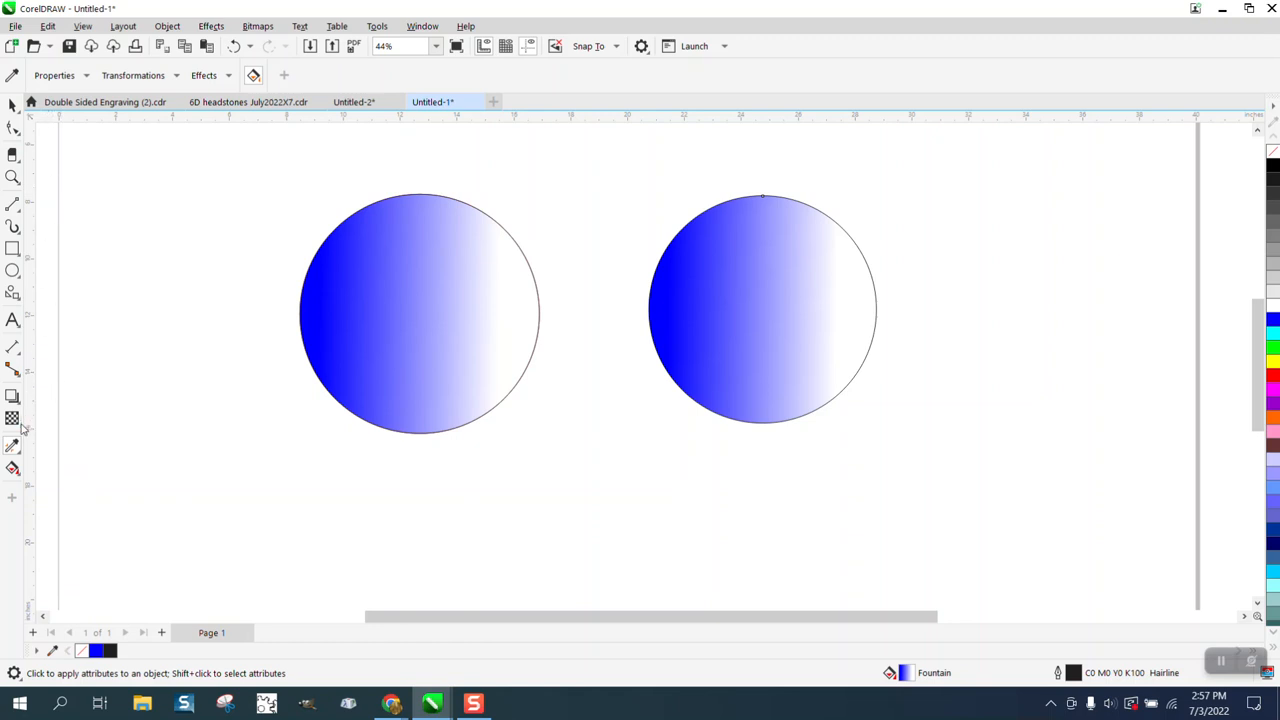
click(762, 309)
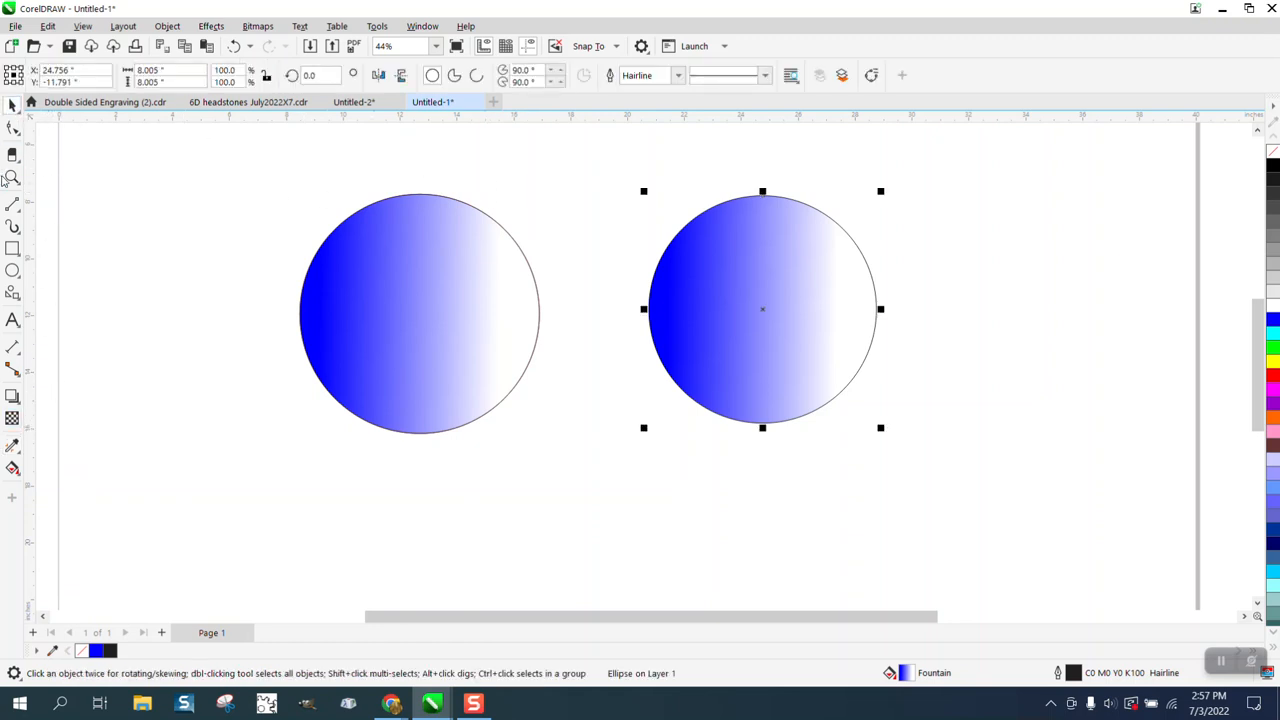
click(13, 177)
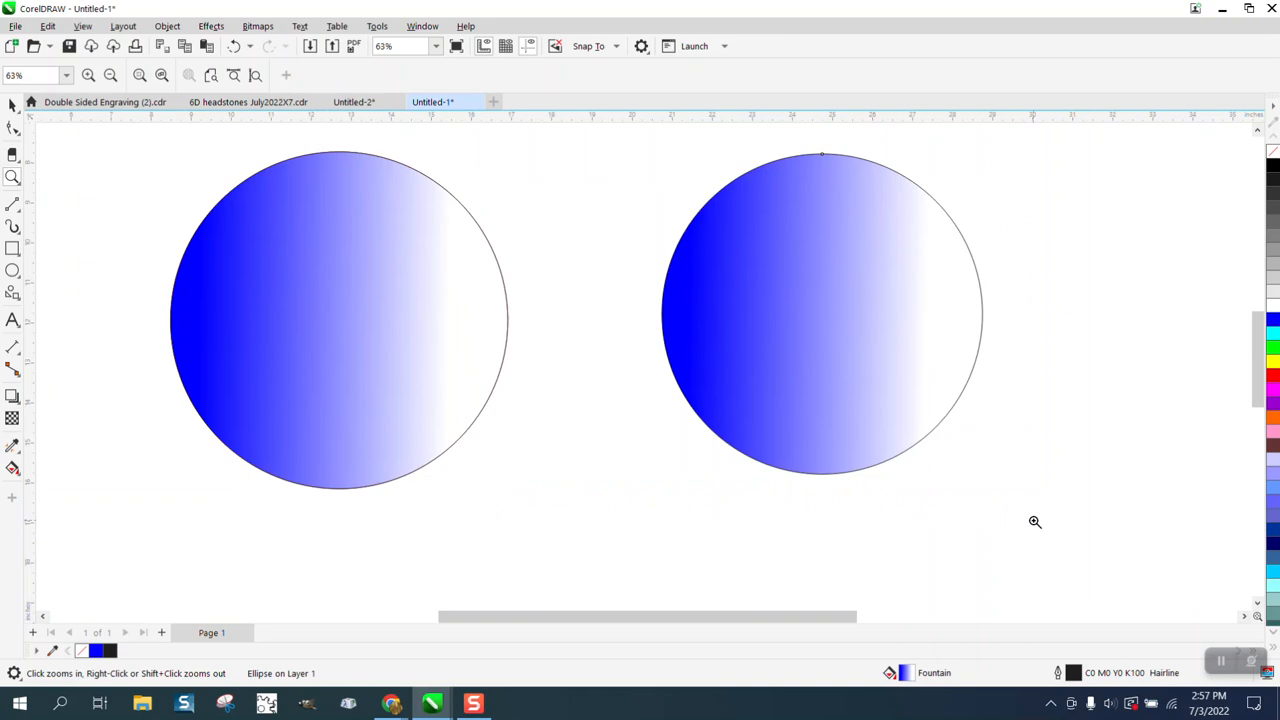